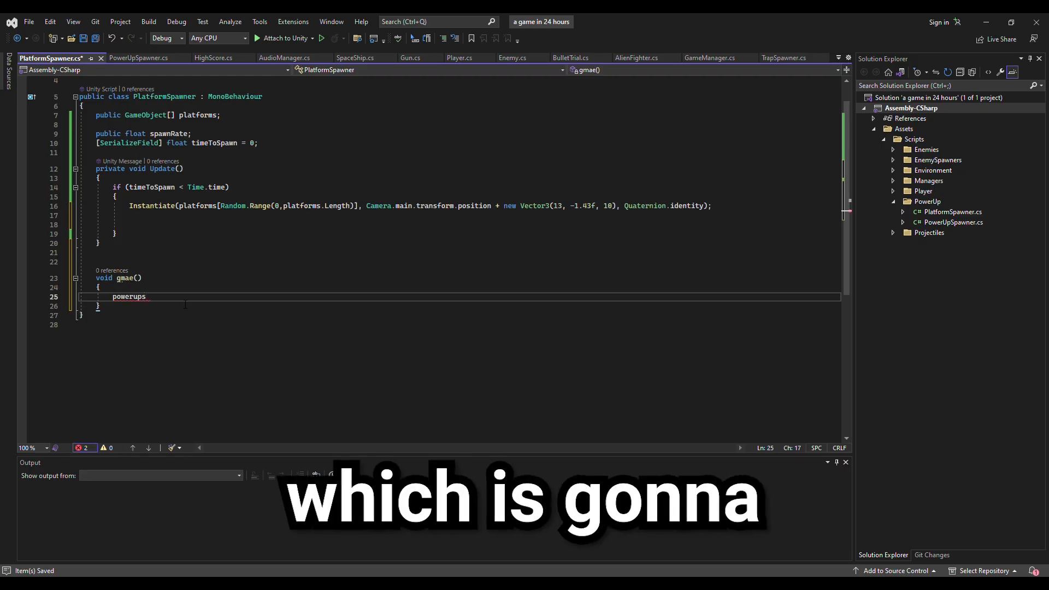
{"action": "type", "text": ".work();"}
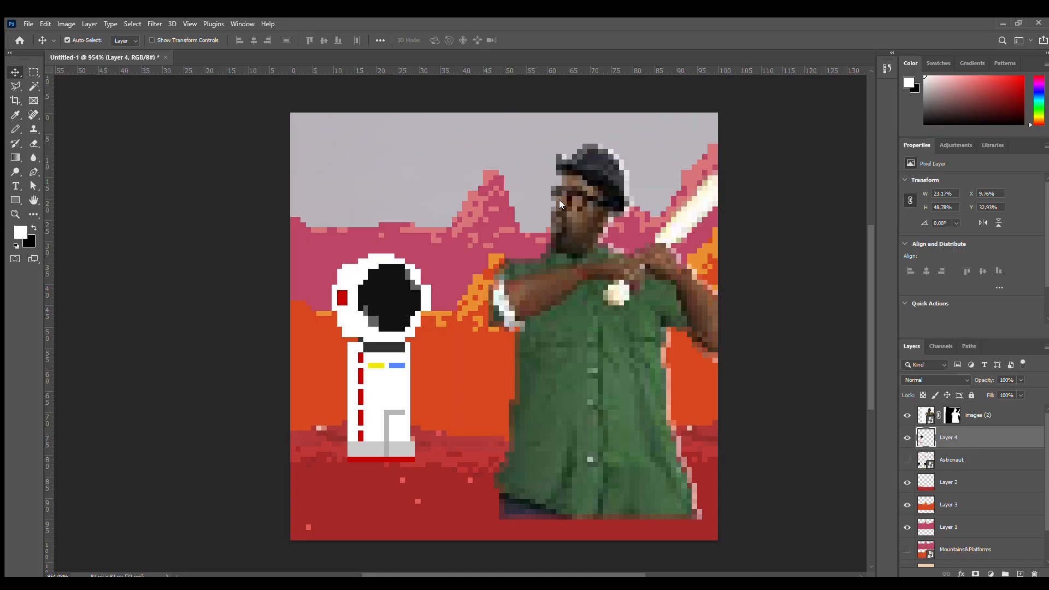
{"action": "type", "text": "icon"}
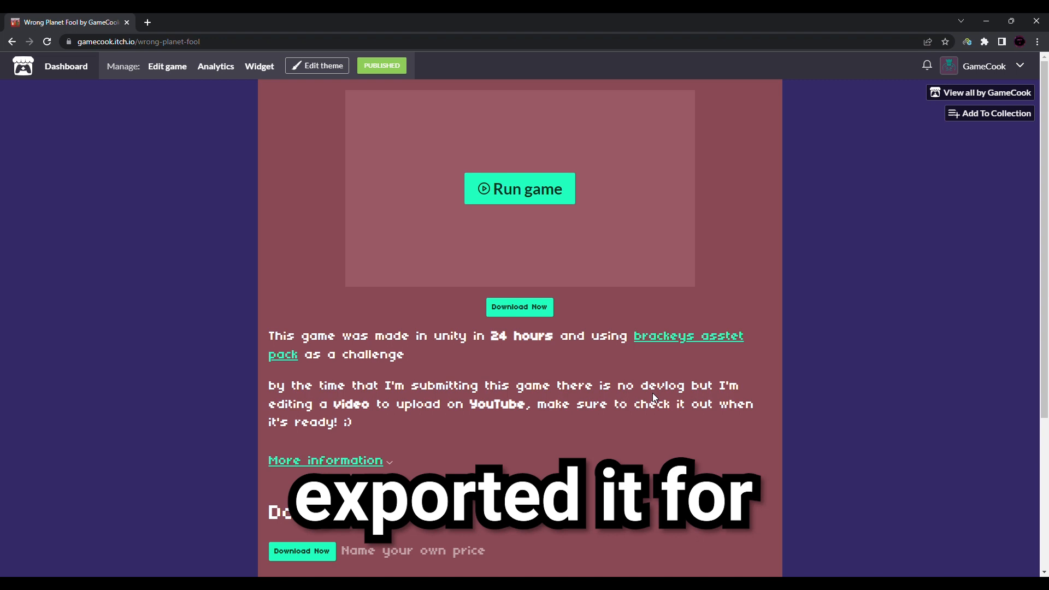
{"action": "scroll", "scroll_direction": "down", "scroll_amount": 3}
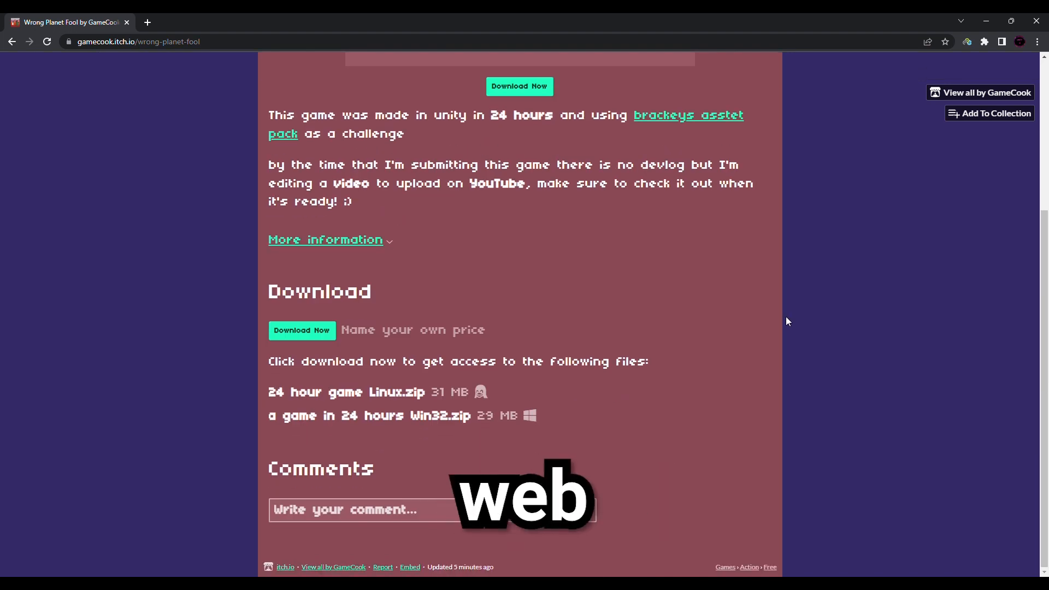